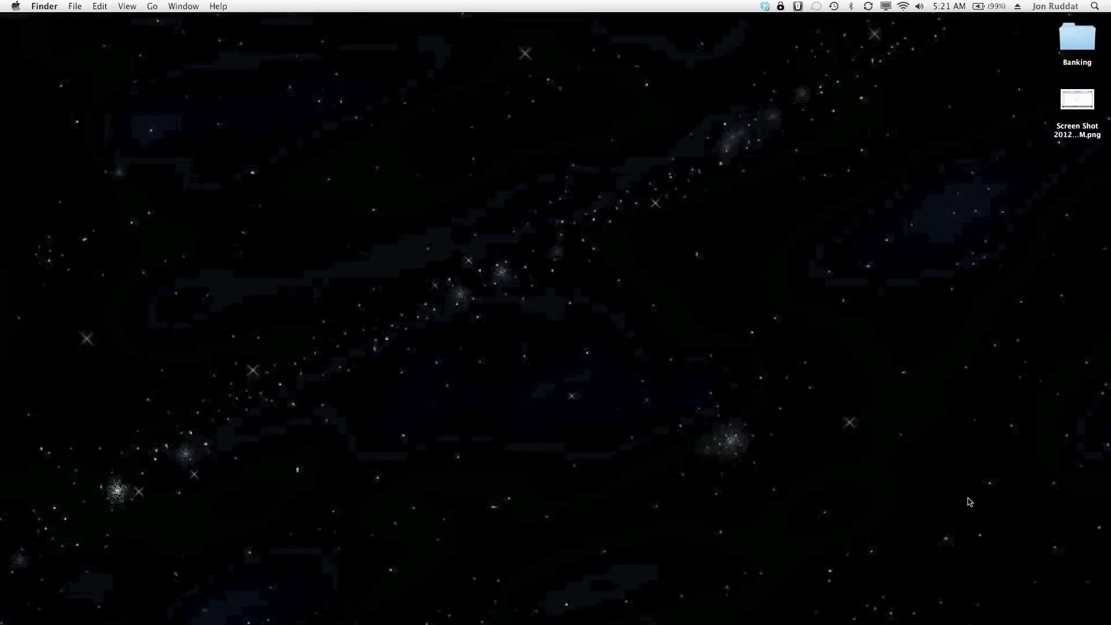
mouse_move(949, 622)
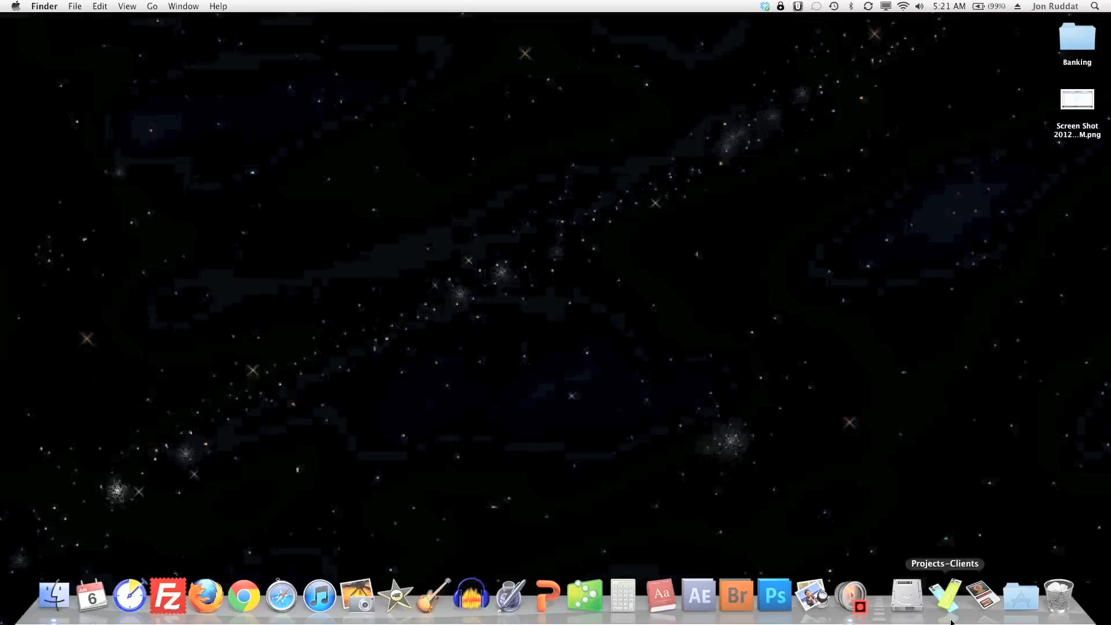
- Show the installed applications from the Dock's Applications stack
left_click(1018, 595)
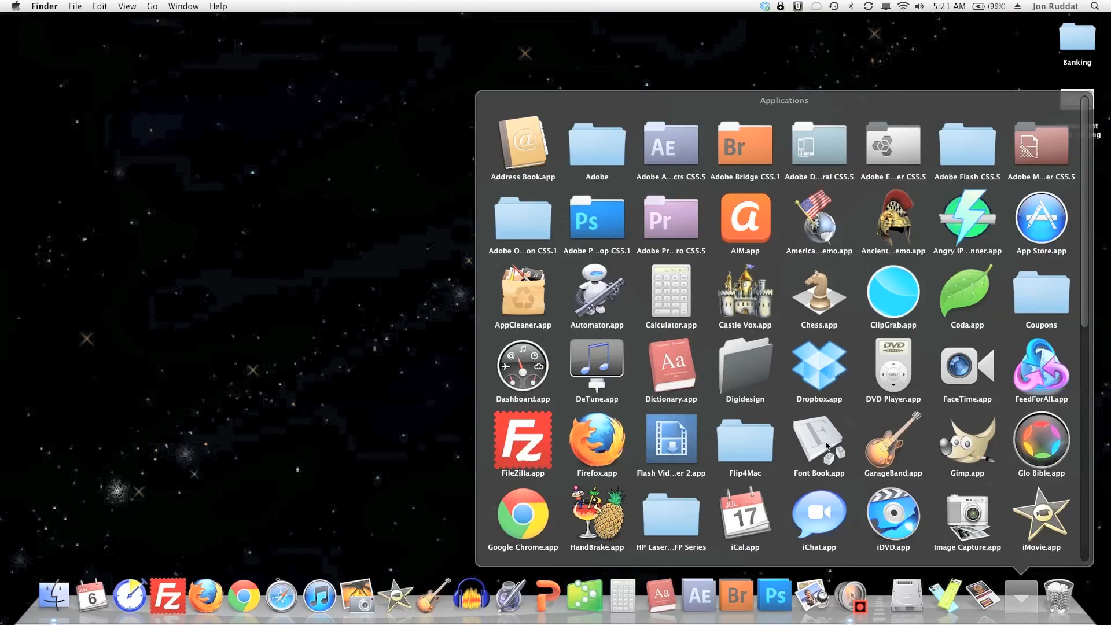
- Launch Font Book, show All Fonts and select every one of the 562 fonts
double_click(818, 438)
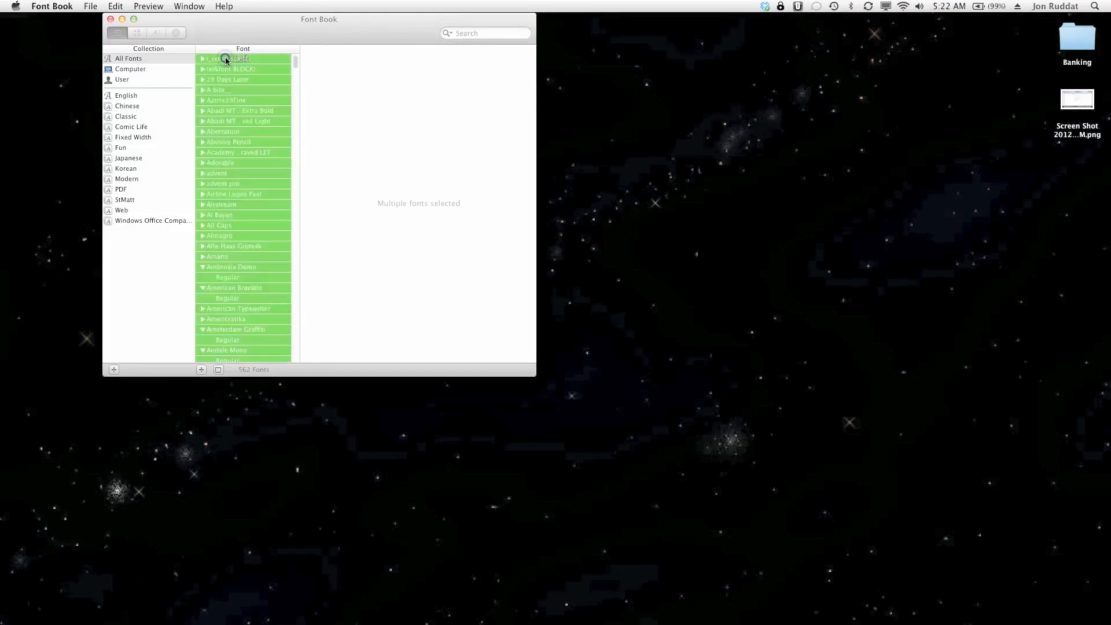
left_click(226, 58)
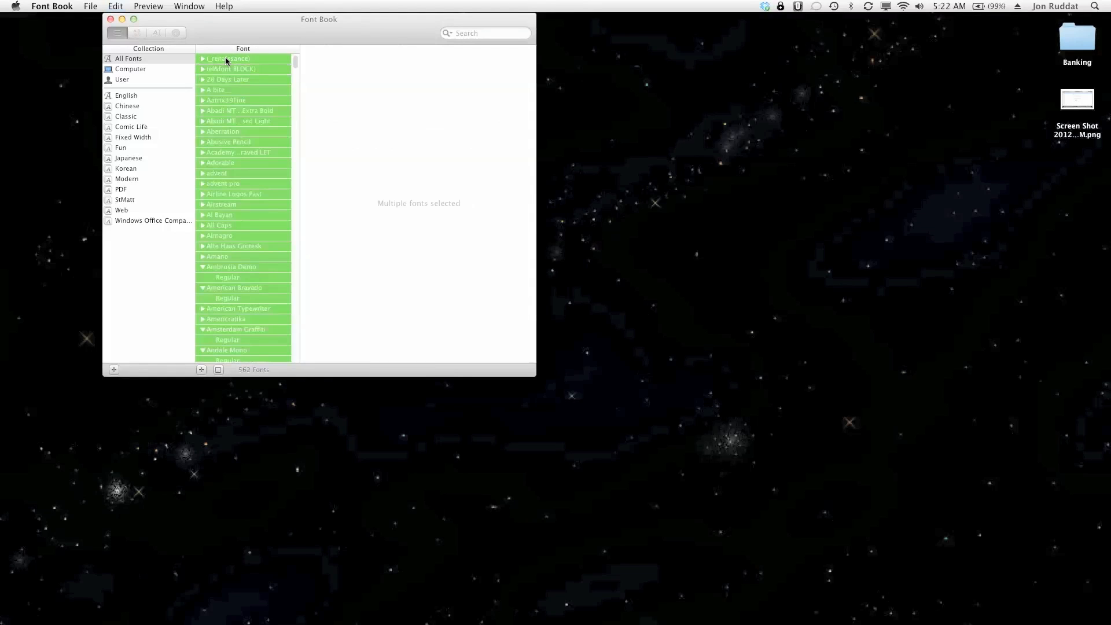
left_click(91, 6)
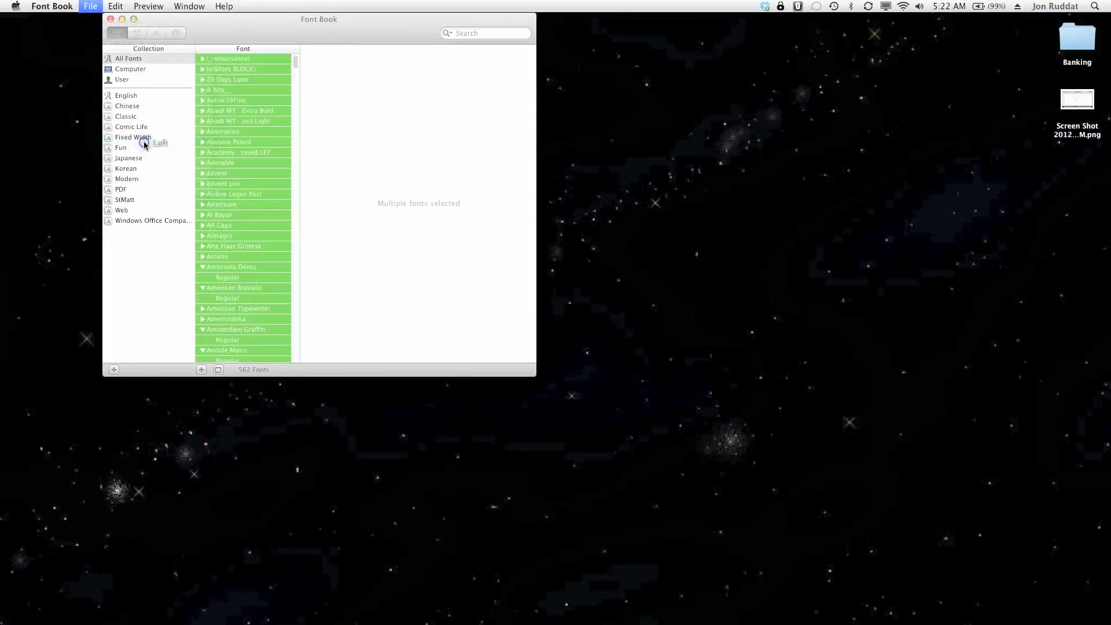
- Export the selected fonts as 'Exported Fonts' onto the HP32GB drive
left_click(90, 7)
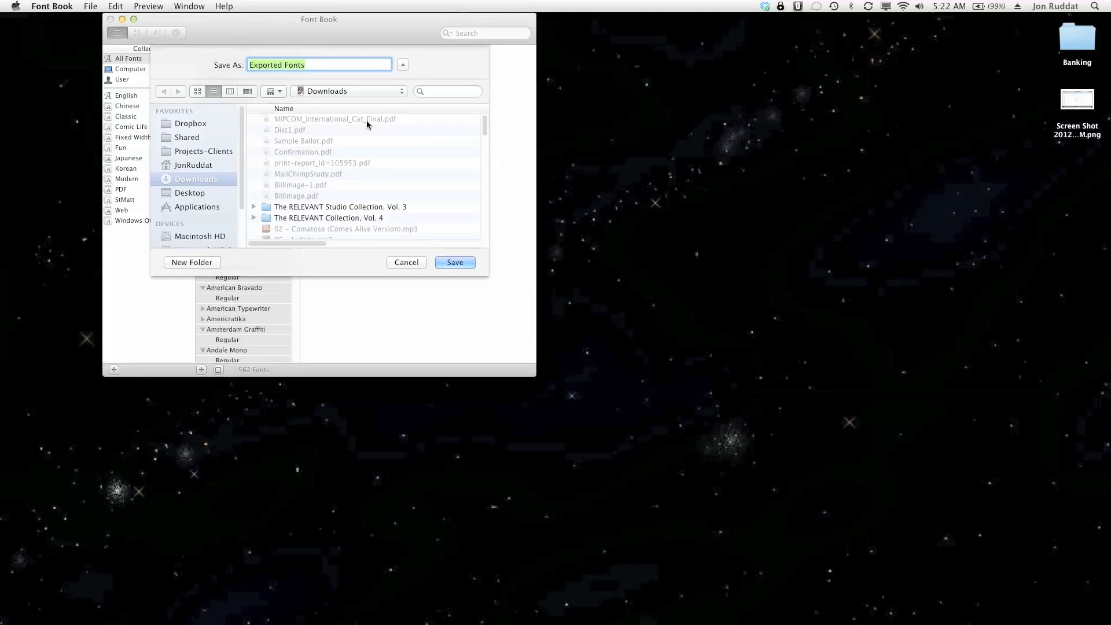
scroll("down", 3)
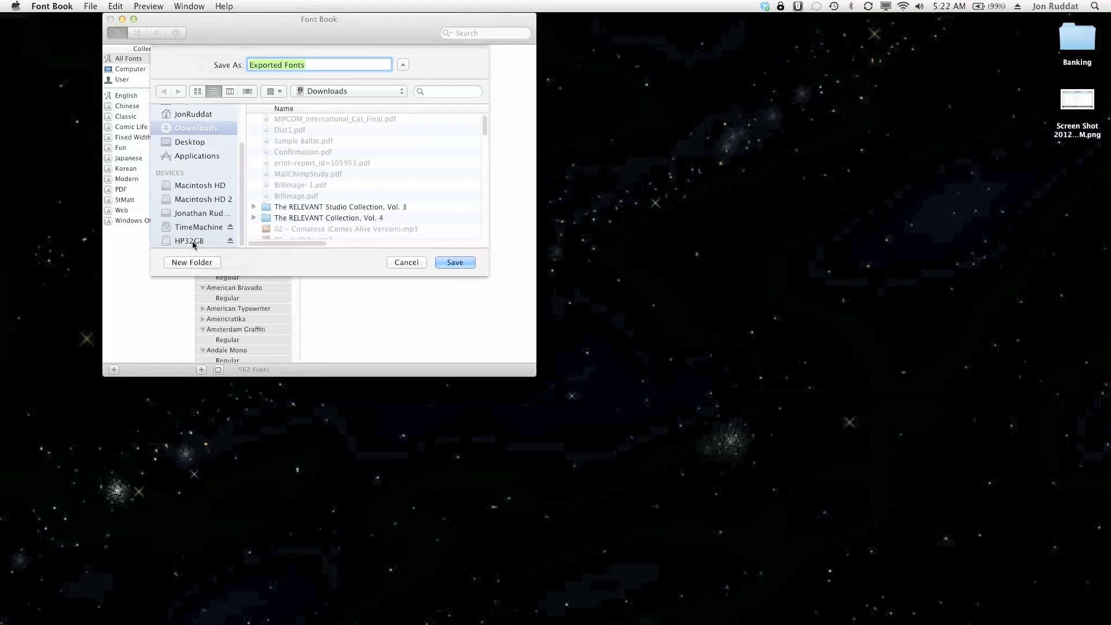
left_click(188, 240)
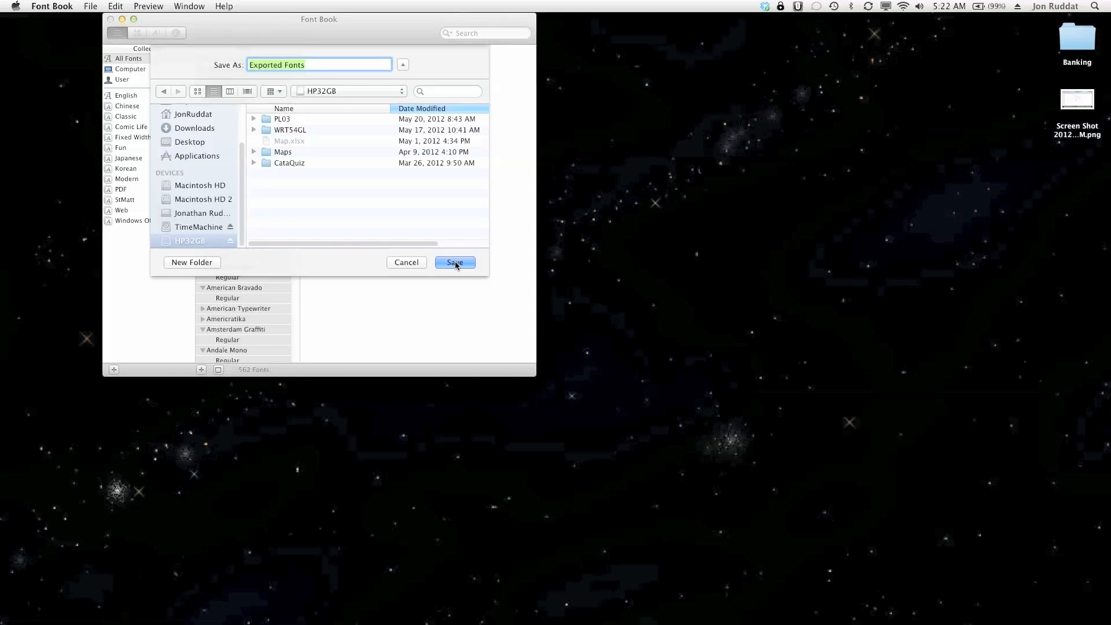
left_click(455, 262)
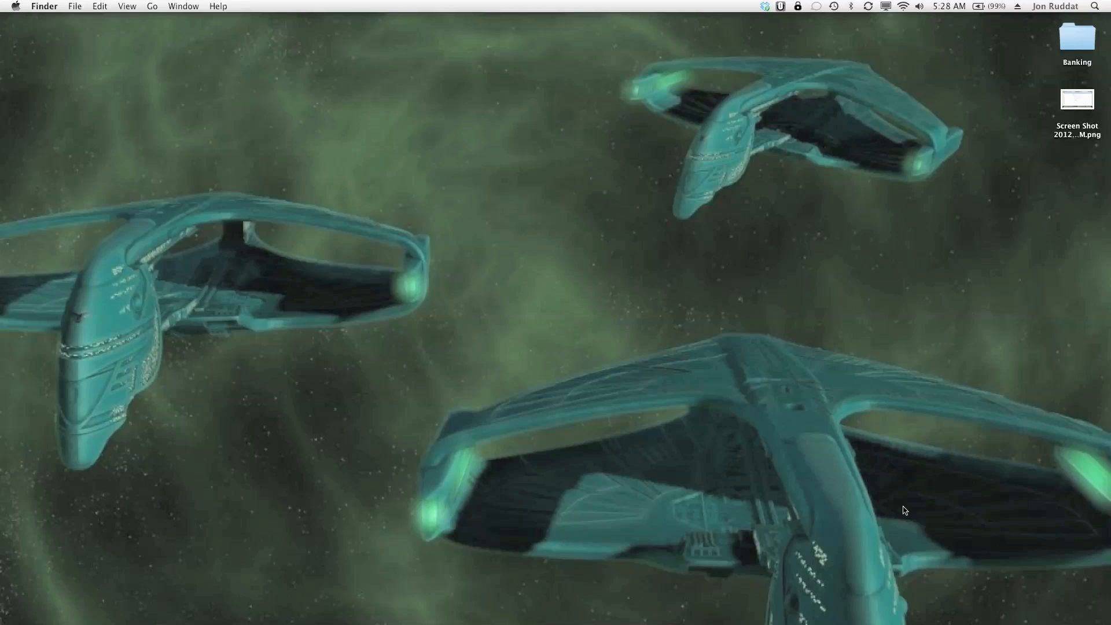
mouse_move(1025, 611)
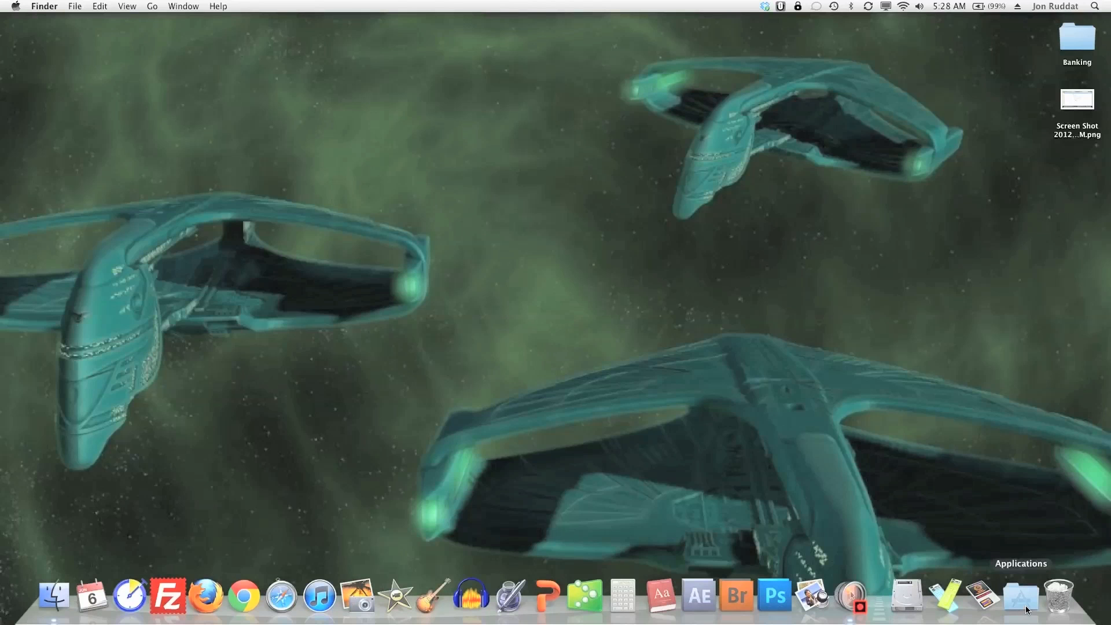
- Launch Font Book from the Applications stack on the second Mac
left_click(1020, 598)
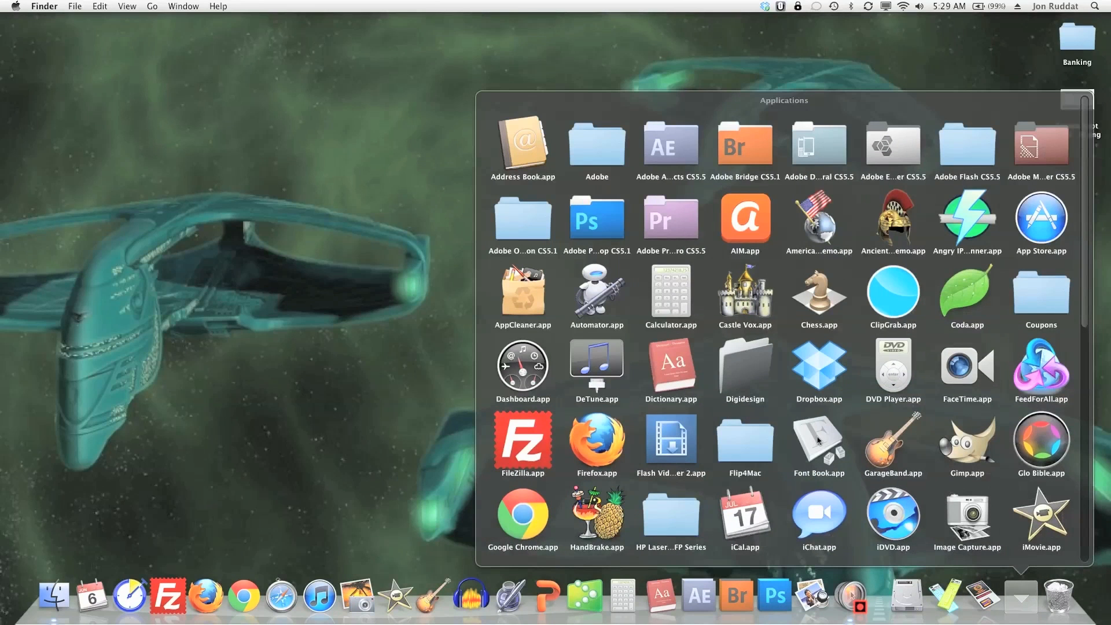
double_click(817, 440)
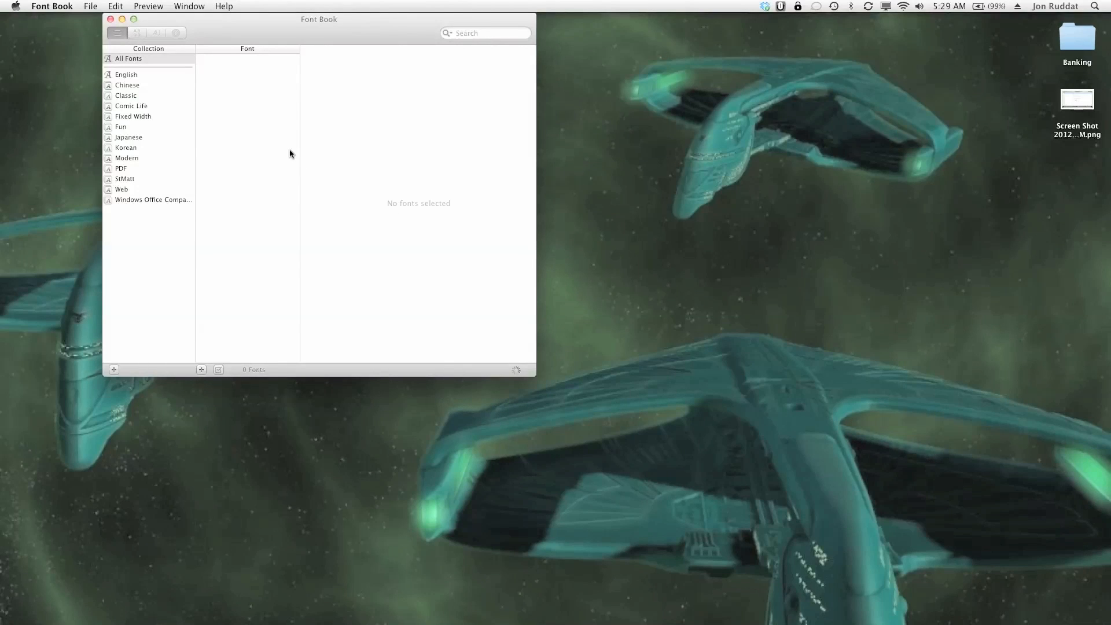
- Start Add Fonts to bring up the file chooser
left_click(128, 58)
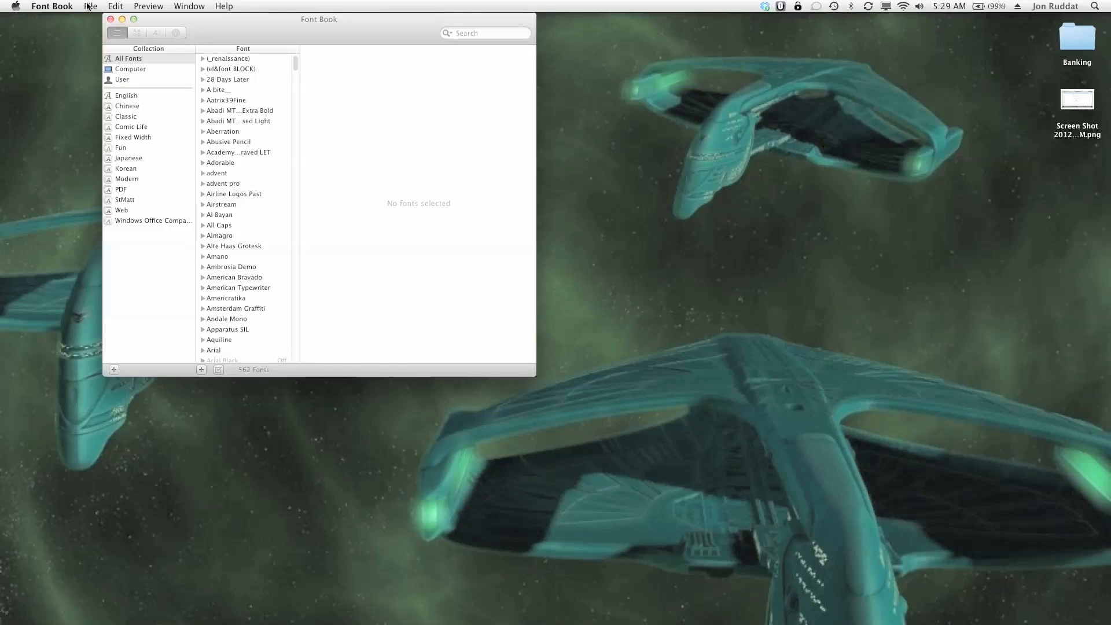
left_click(90, 6)
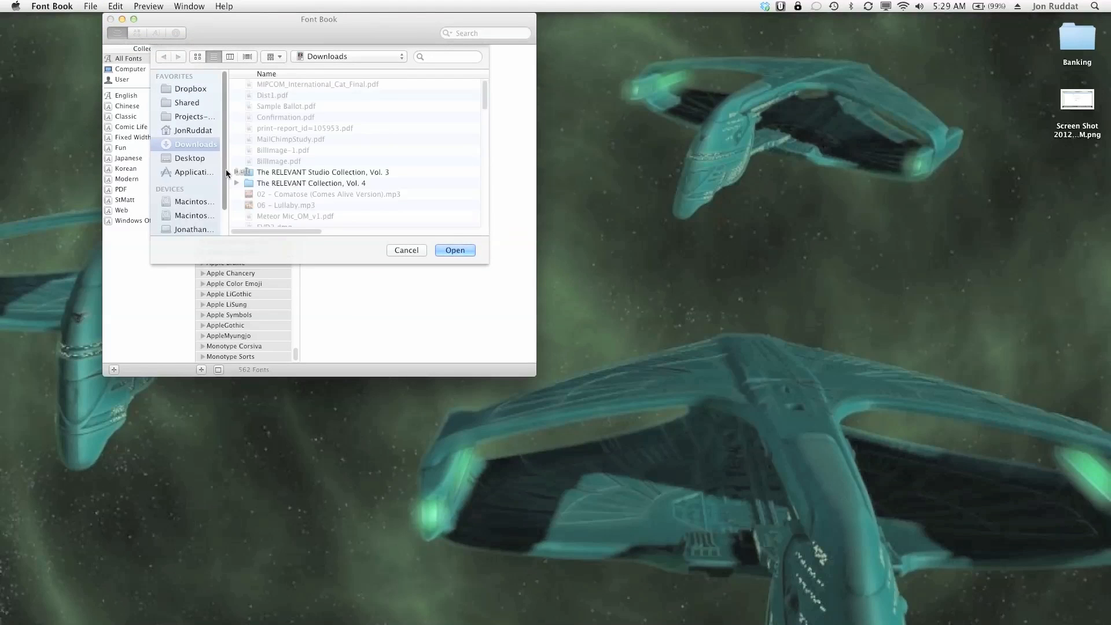
- Pick the Exported Fonts folder on the HP32GB drive as the fonts to add
left_click(189, 229)
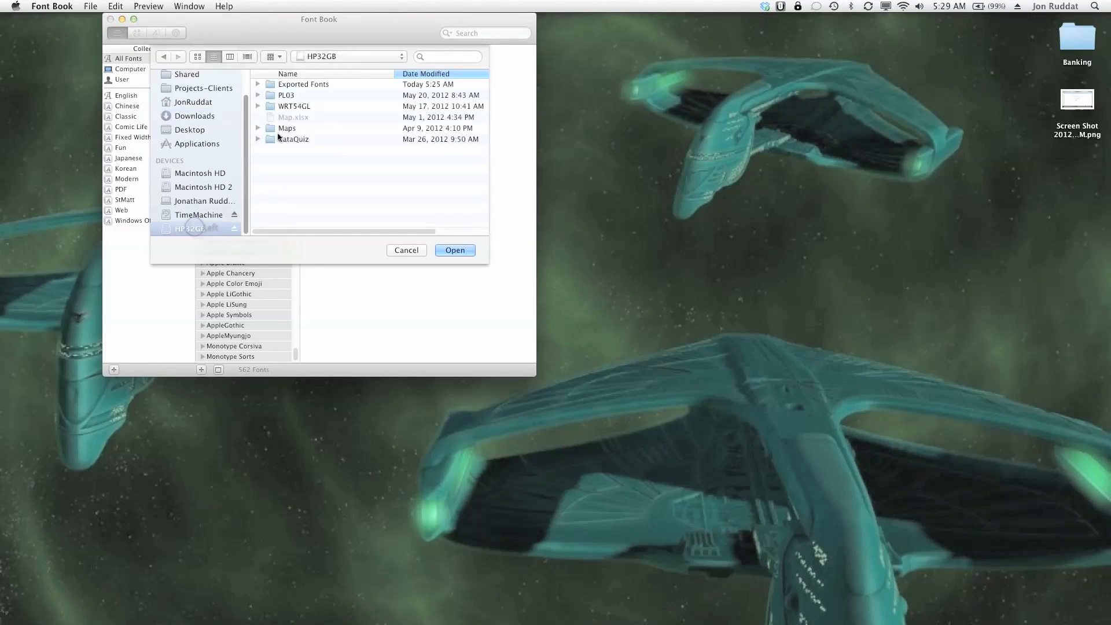
left_click(303, 83)
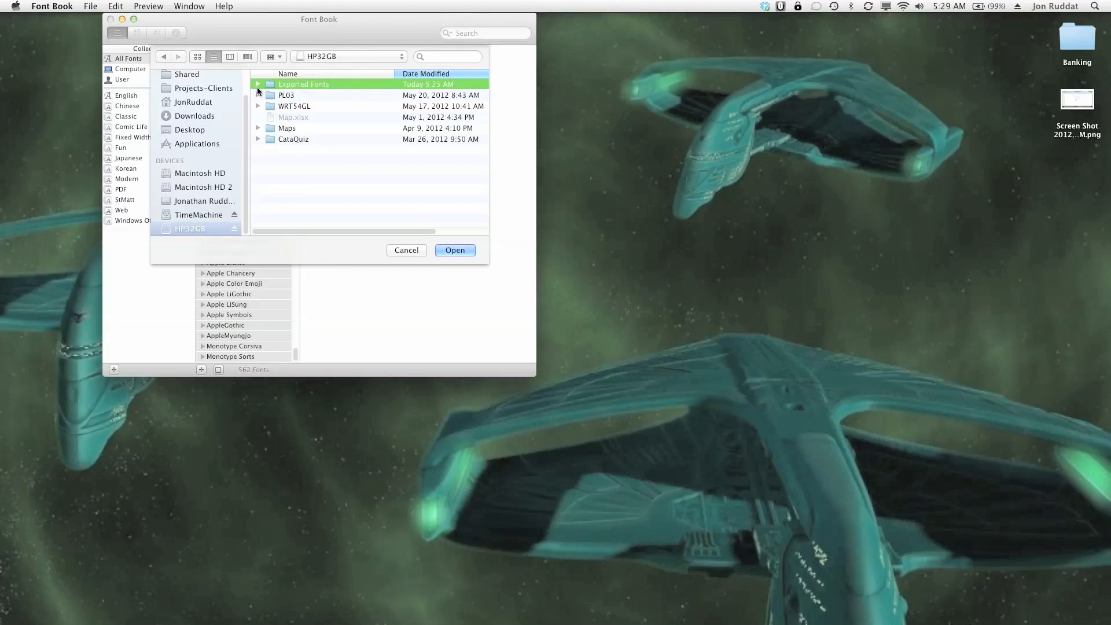